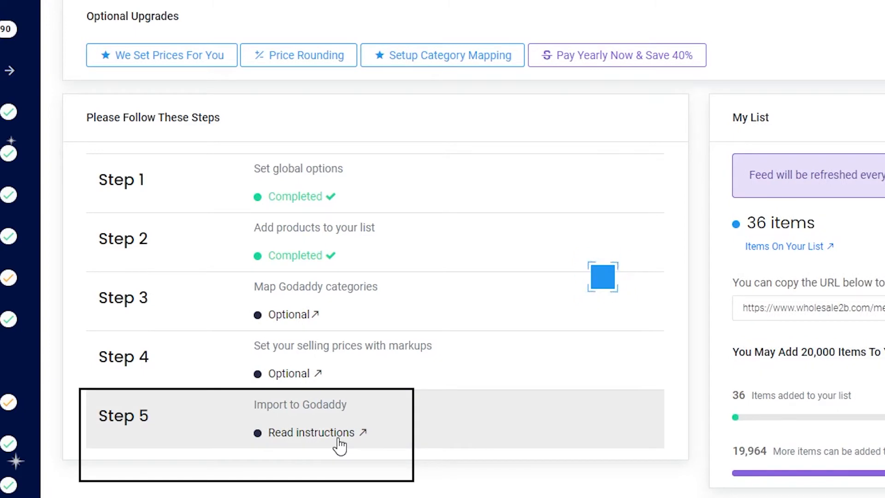
Go to the Step 5 'Read instructions' page for importing to GoDaddy in Wholesale2B
{"action": "left_click", "coordinate": [312, 432]}
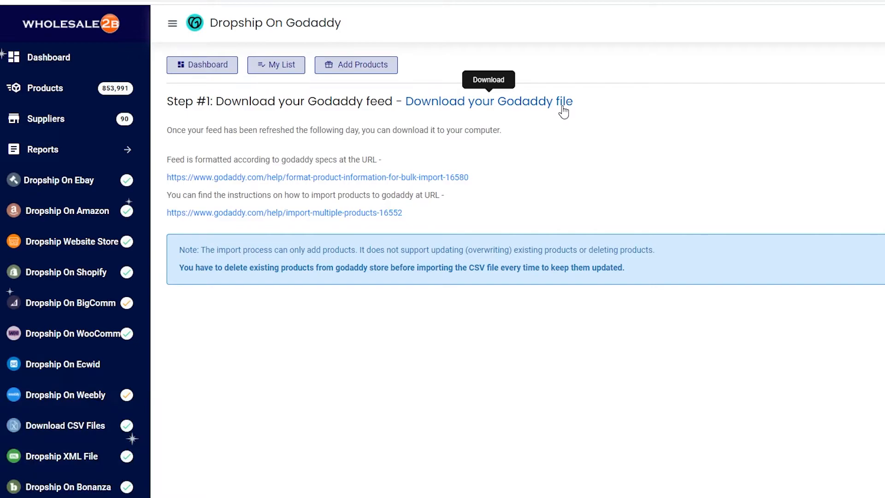
Download the GoDaddy feed file and continue working on the existing Perfect Nails site in the website builder
{"action": "left_click", "coordinate": [489, 102]}
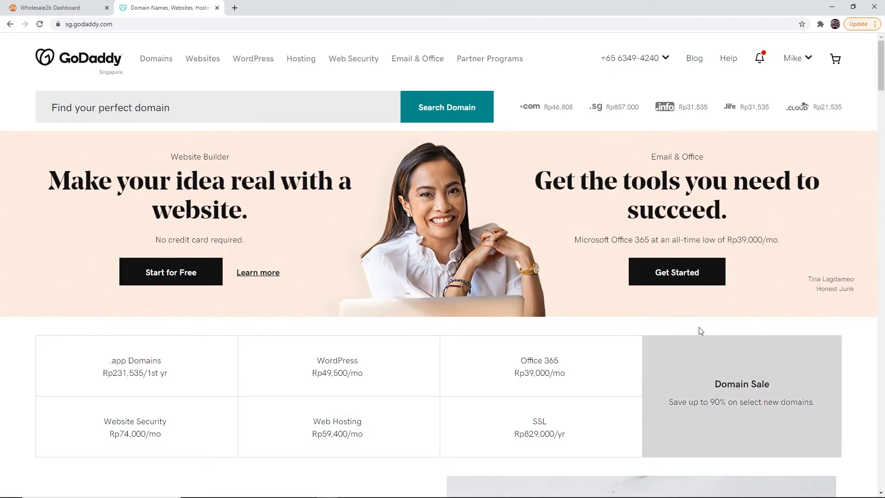
{"action": "left_click", "coordinate": [171, 271]}
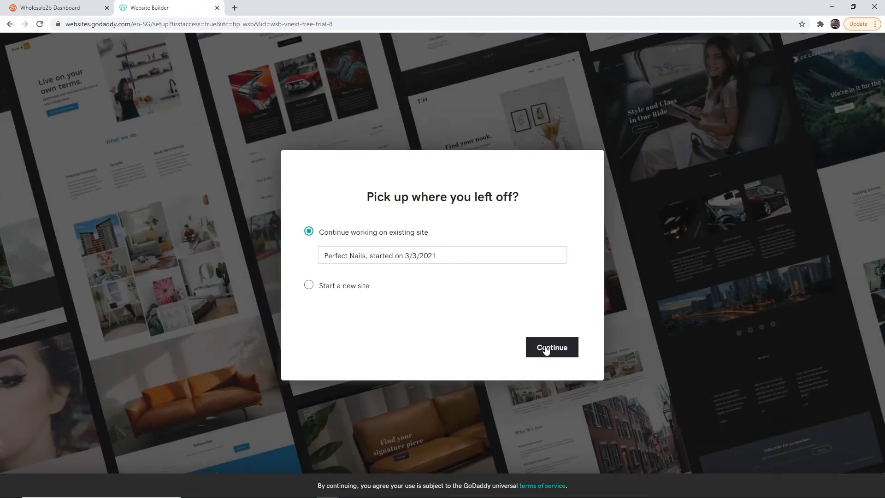
{"action": "left_click", "coordinate": [550, 348]}
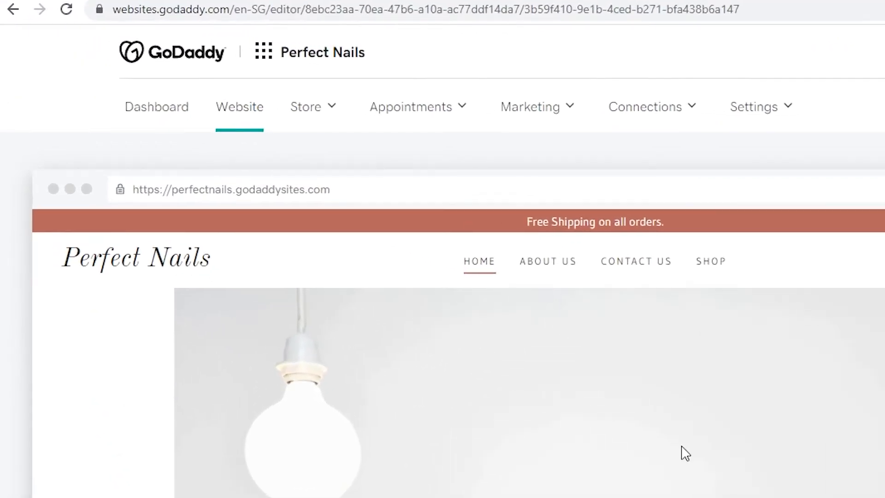
Go to Store > Products and start Import Products (CSV) for the Perfect Nails store
{"action": "left_click", "coordinate": [305, 107]}
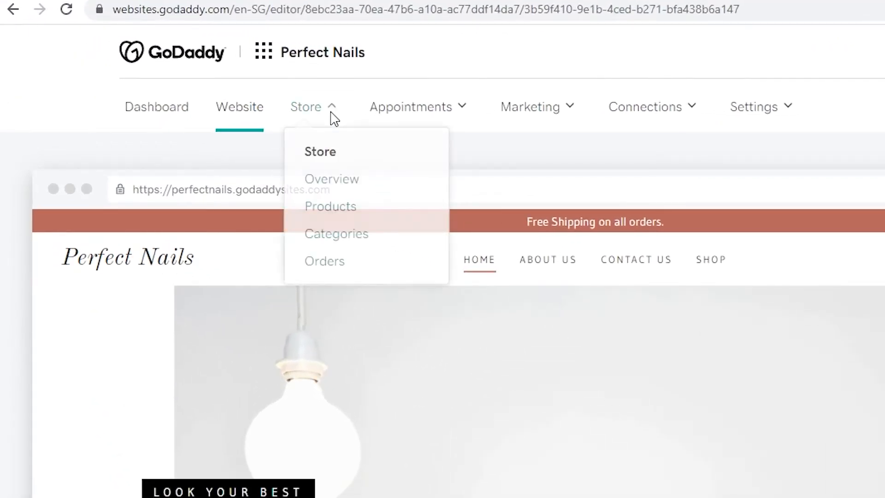
{"action": "left_click", "coordinate": [329, 205]}
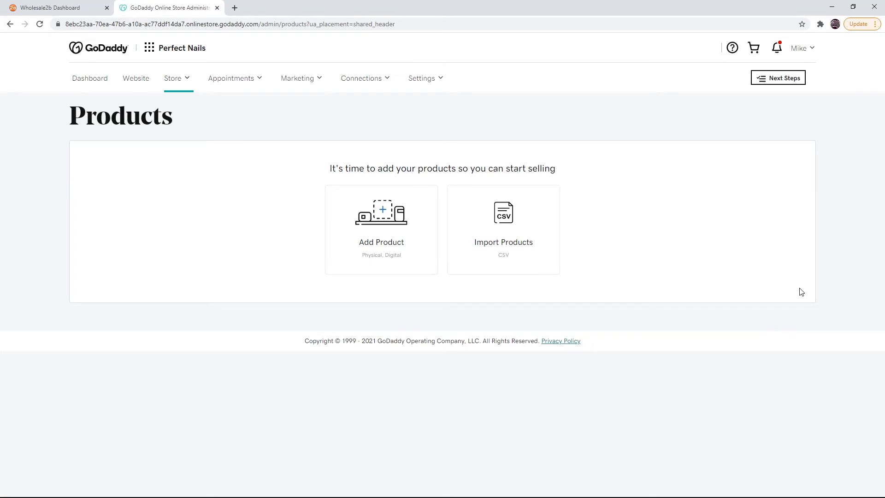
{"action": "left_click", "coordinate": [502, 229]}
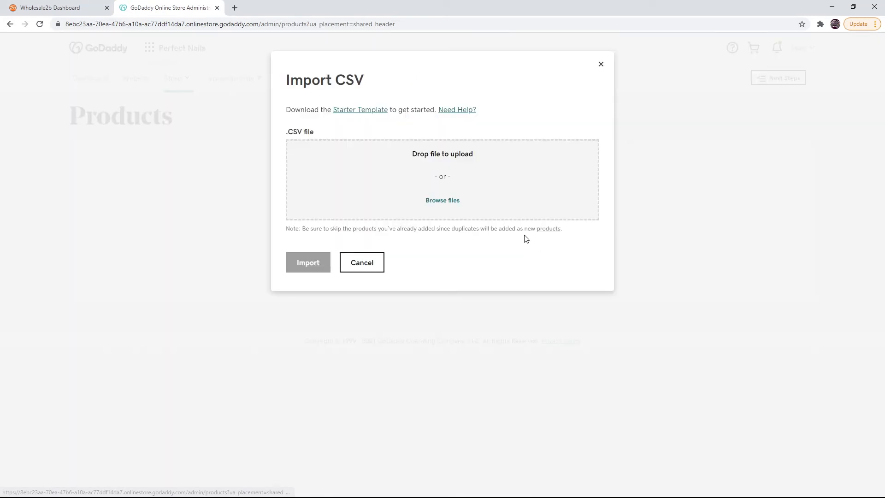
Upload the downloaded godaddy file from Downloads and import its 34 products with 0 errors
{"action": "left_click", "coordinate": [442, 200]}
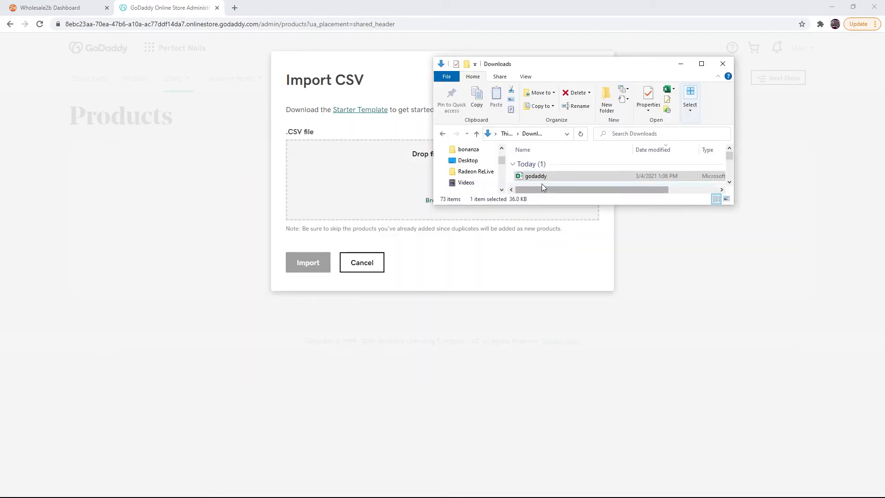
{"action": "double_click", "coordinate": [535, 175]}
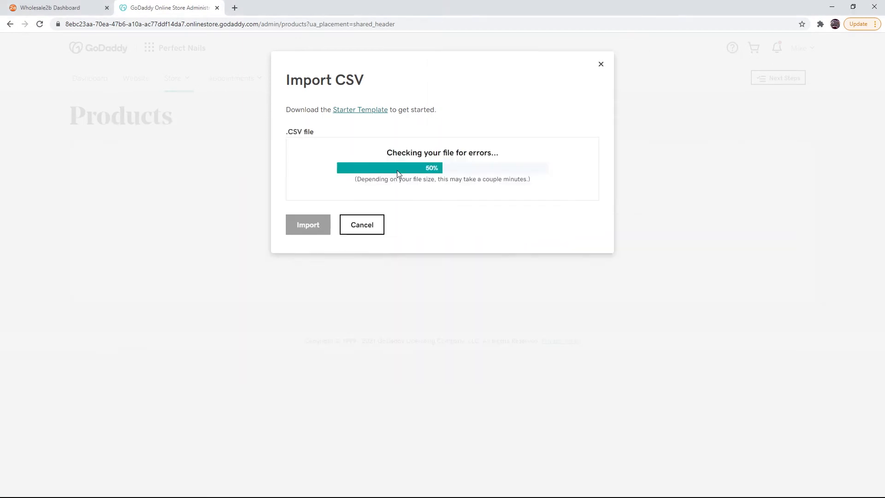
{"action": "mouse_move", "coordinate": [675, 213]}
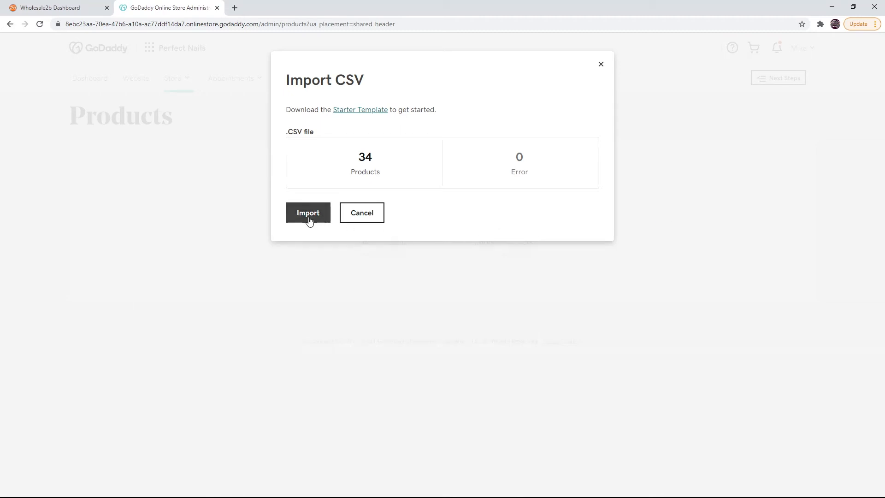
{"action": "left_click", "coordinate": [308, 213]}
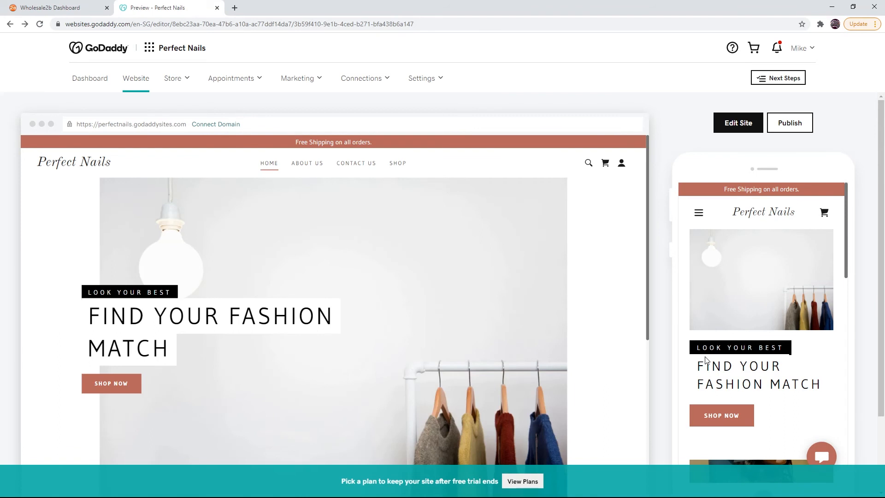
{"action": "mouse_move", "coordinate": [425, 219]}
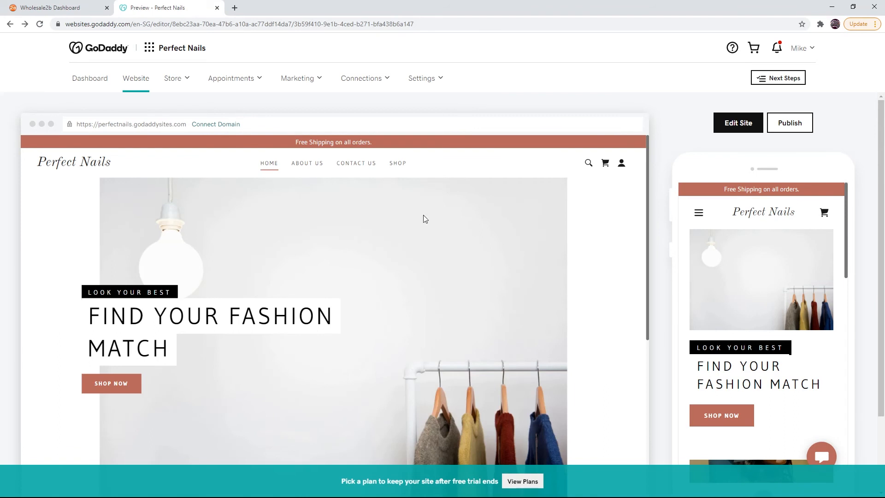
View the Store > Products list showing the imported items with SKUs, prices and categories
{"action": "left_click", "coordinate": [173, 77]}
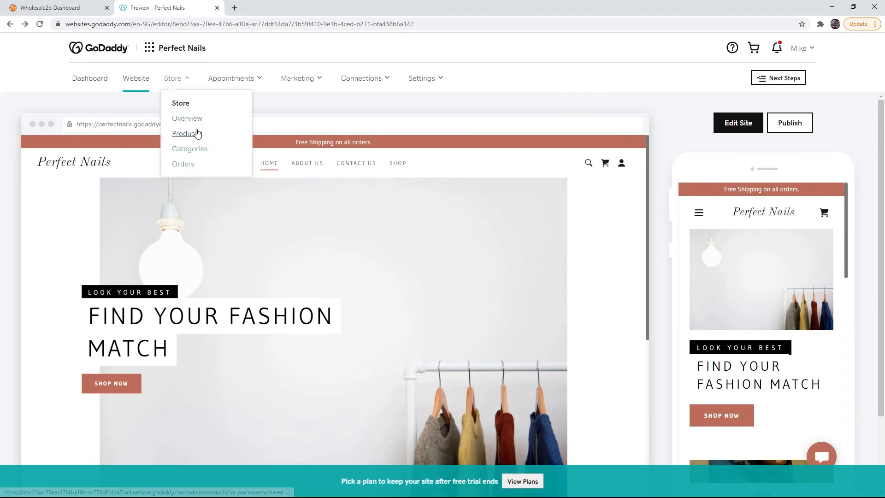
{"action": "left_click", "coordinate": [185, 133]}
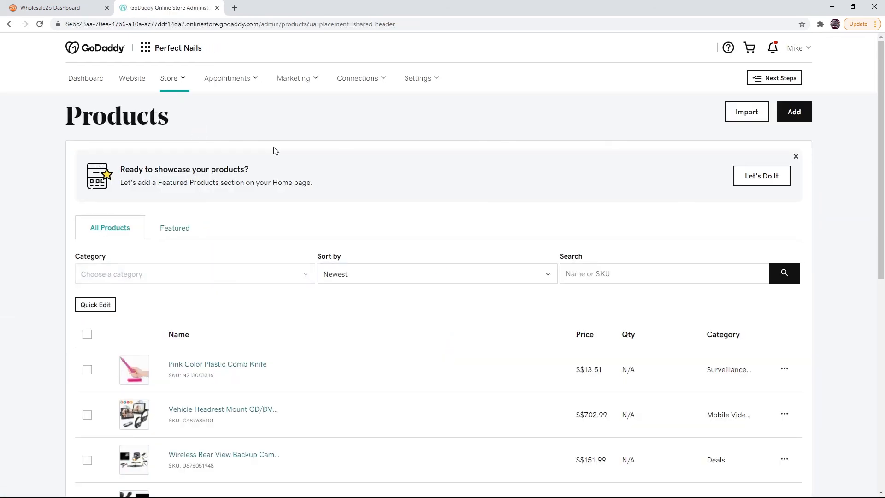
{"action": "scroll", "scroll_direction": "down", "scroll_amount": 3}
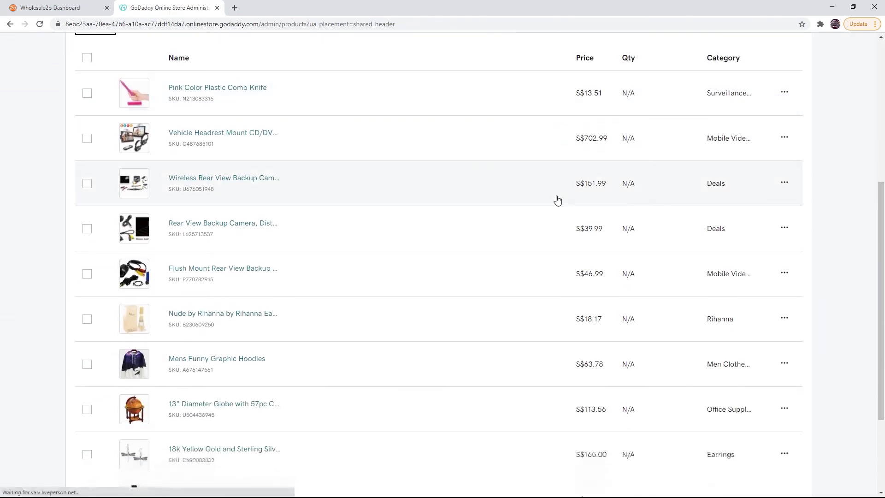